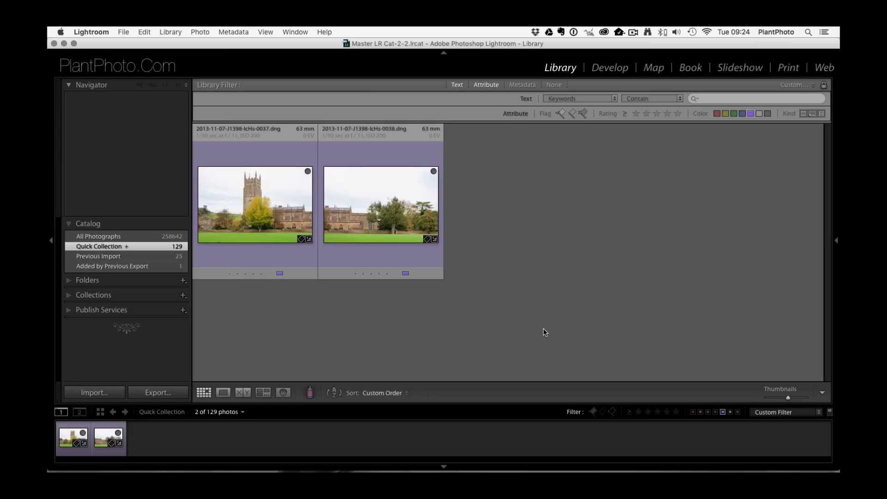
{"action": "mouse_move", "coordinate": [278, 219]}
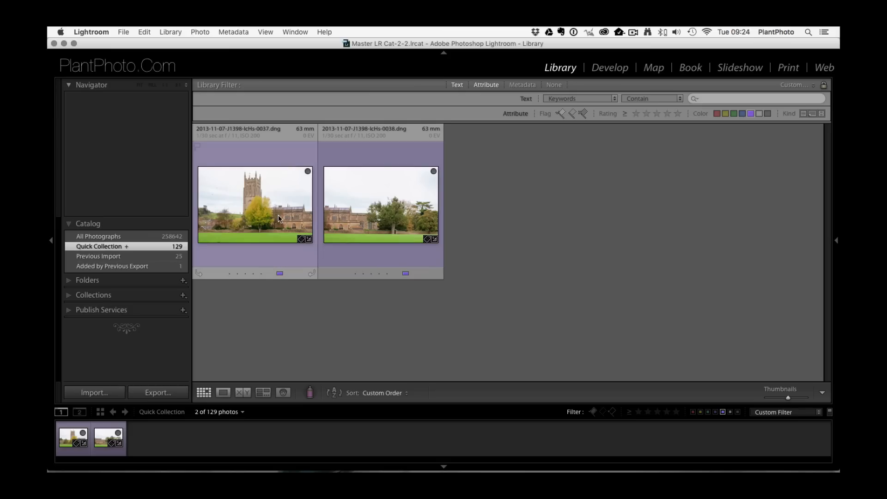
- Select the first of the two purple-labelled church photos in the Quick Collection grid
{"action": "left_click", "coordinate": [255, 205]}
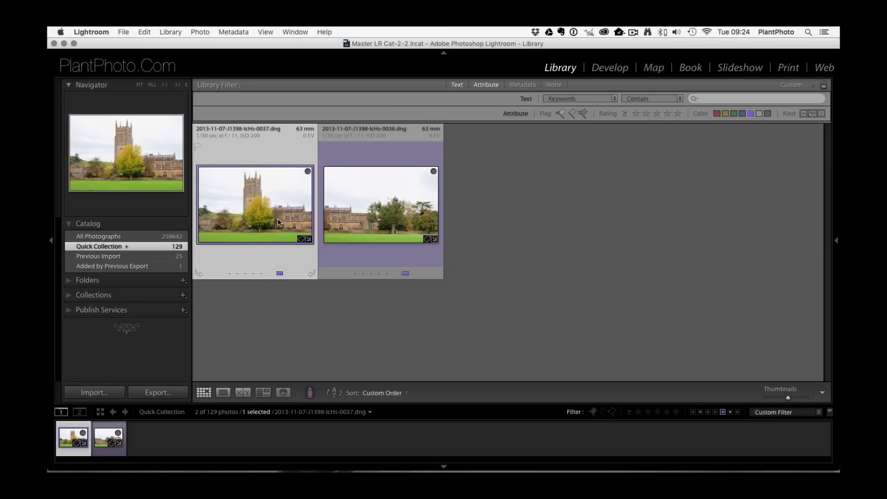
{"action": "mouse_move", "coordinate": [287, 251]}
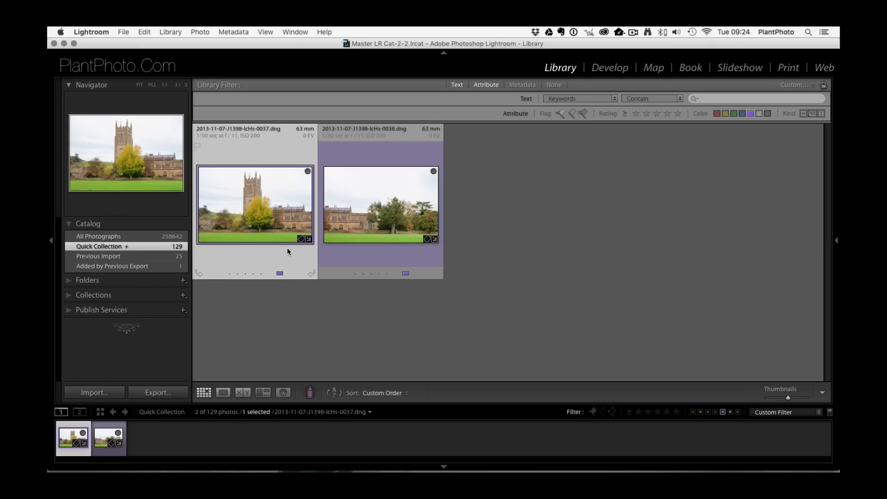
{"action": "left_click", "coordinate": [380, 204]}
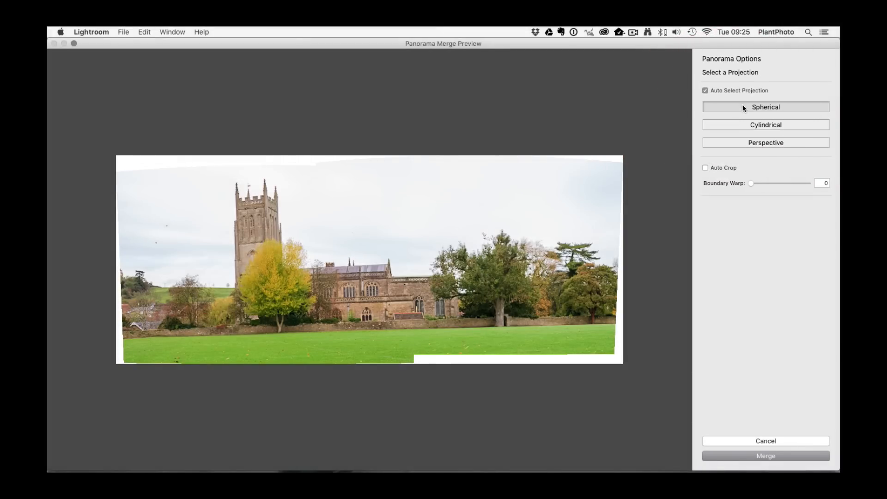
- Turn off Auto Select Projection for a Spherical panorama, comparing Auto Crop on and off
{"action": "left_click", "coordinate": [705, 90]}
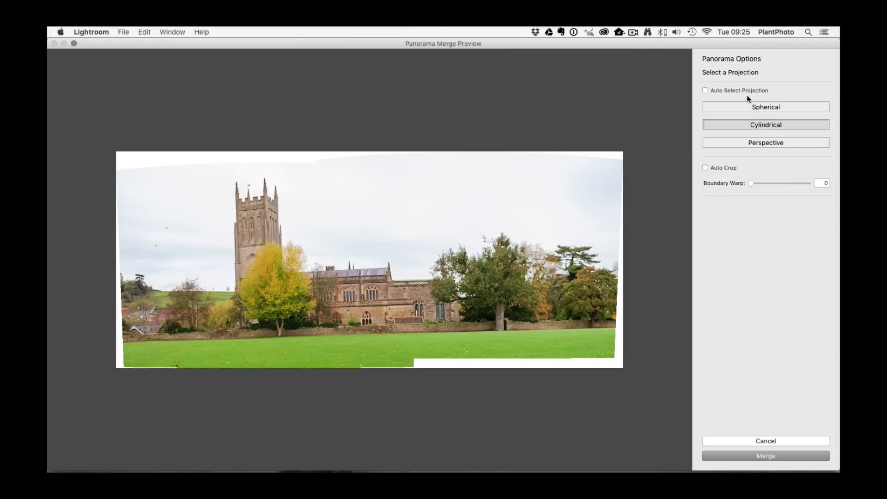
{"action": "mouse_move", "coordinate": [741, 92]}
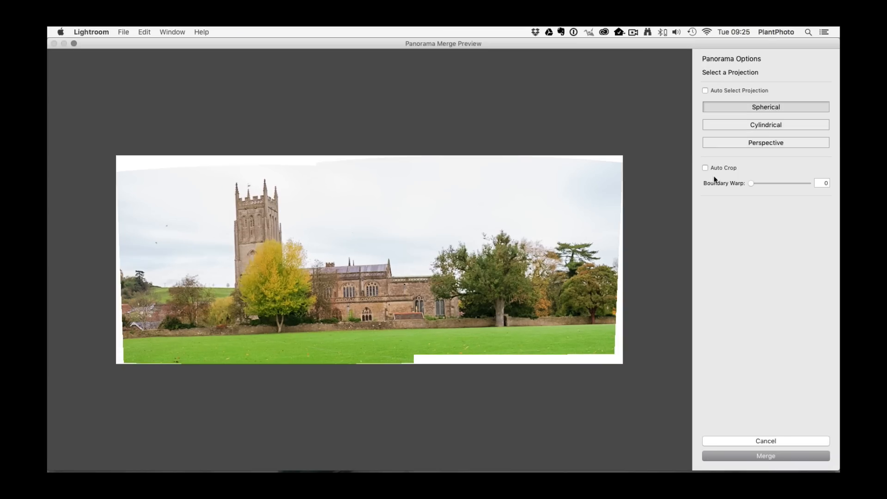
{"action": "left_click", "coordinate": [706, 168]}
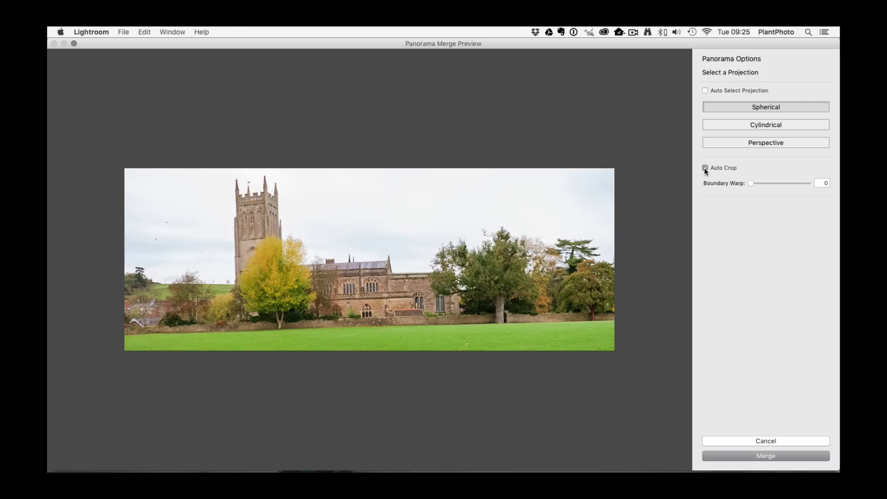
{"action": "left_click", "coordinate": [705, 167]}
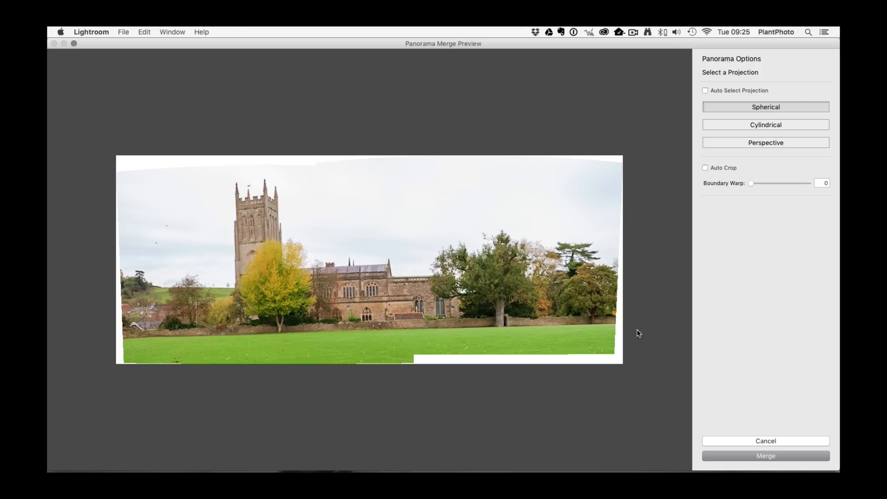
{"action": "mouse_move", "coordinate": [609, 356]}
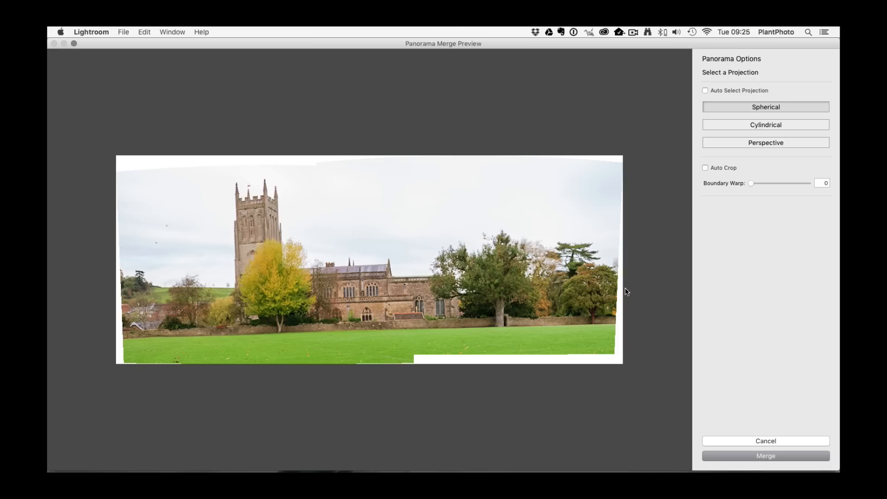
{"action": "mouse_move", "coordinate": [491, 377]}
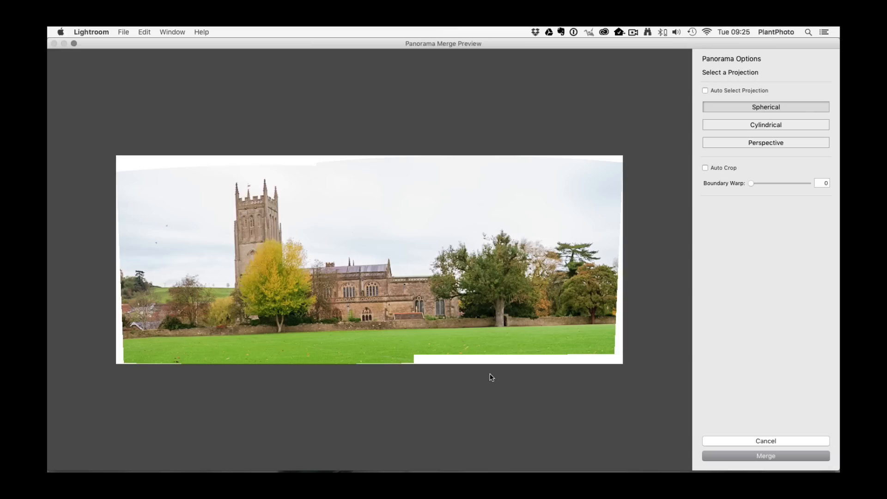
{"action": "left_click", "coordinate": [765, 124]}
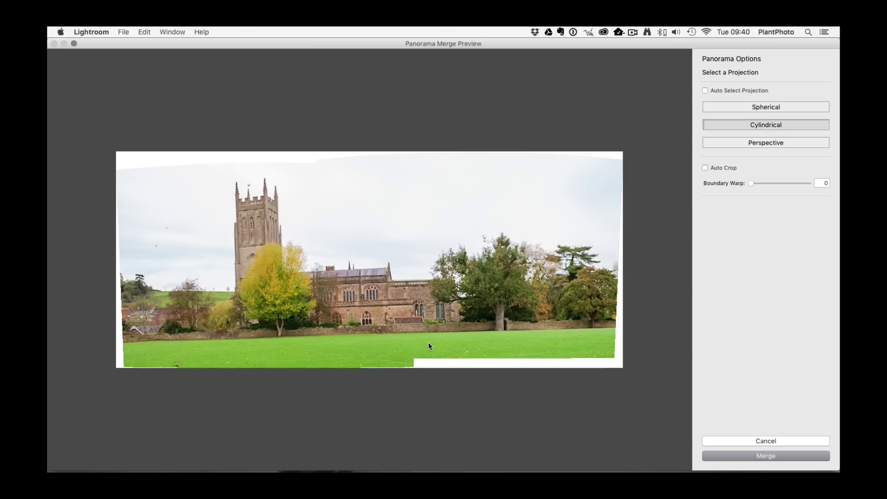
{"action": "mouse_move", "coordinate": [532, 290]}
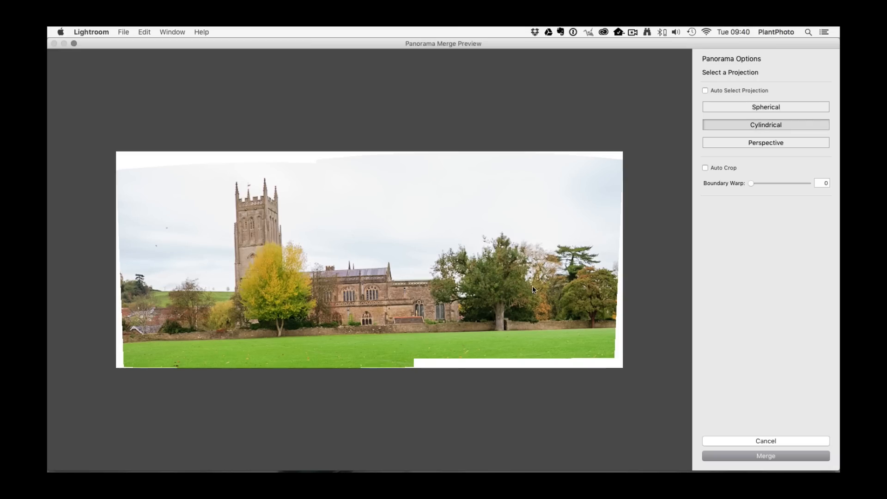
{"action": "mouse_move", "coordinate": [486, 346]}
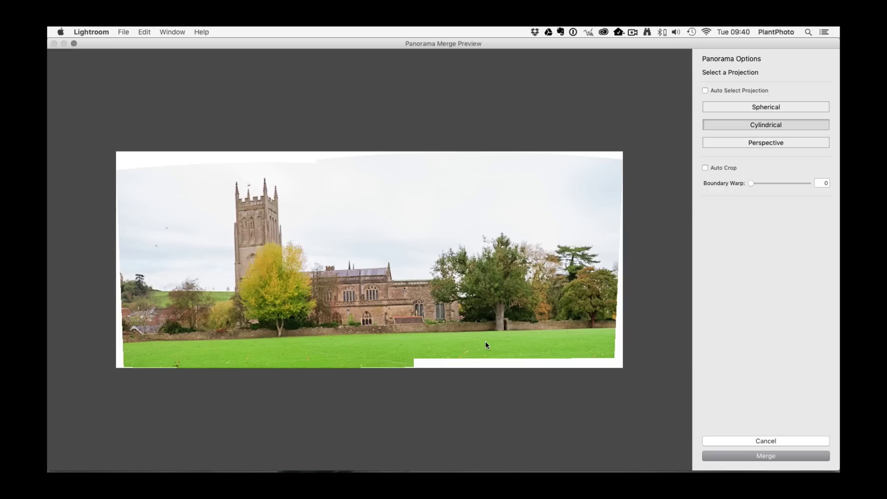
{"action": "mouse_move", "coordinate": [480, 348]}
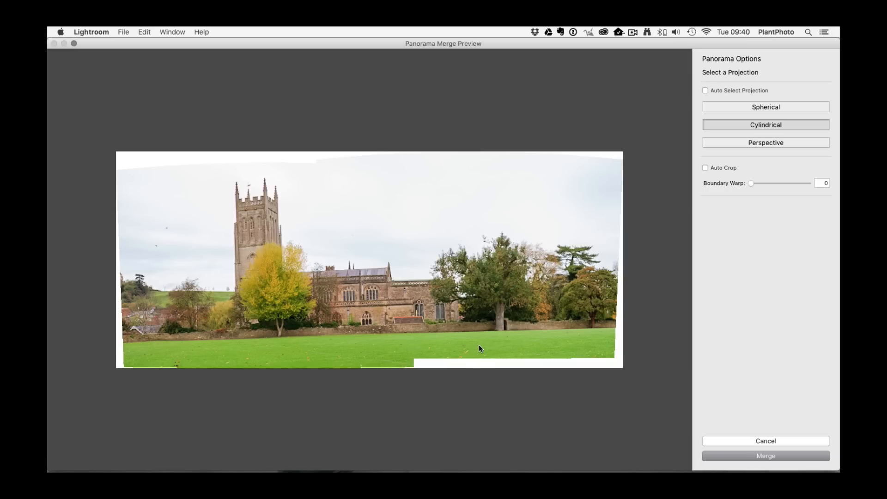
{"action": "mouse_move", "coordinate": [481, 344]}
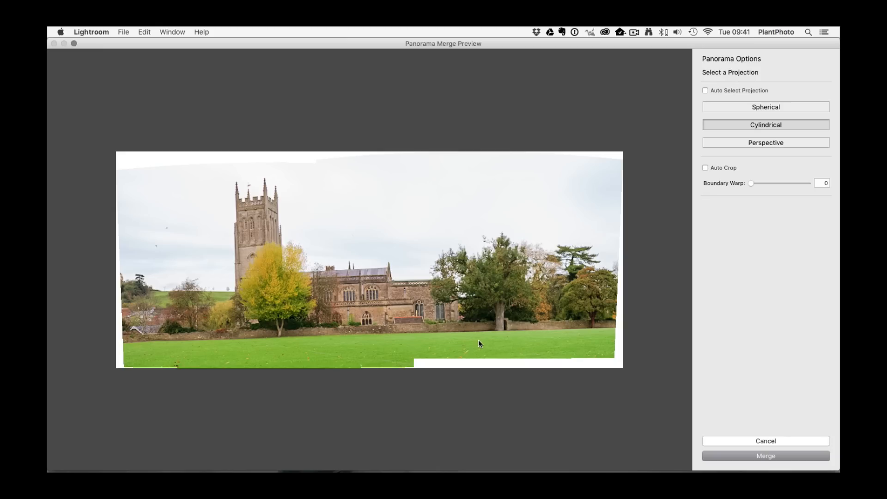
{"action": "mouse_move", "coordinate": [733, 250]}
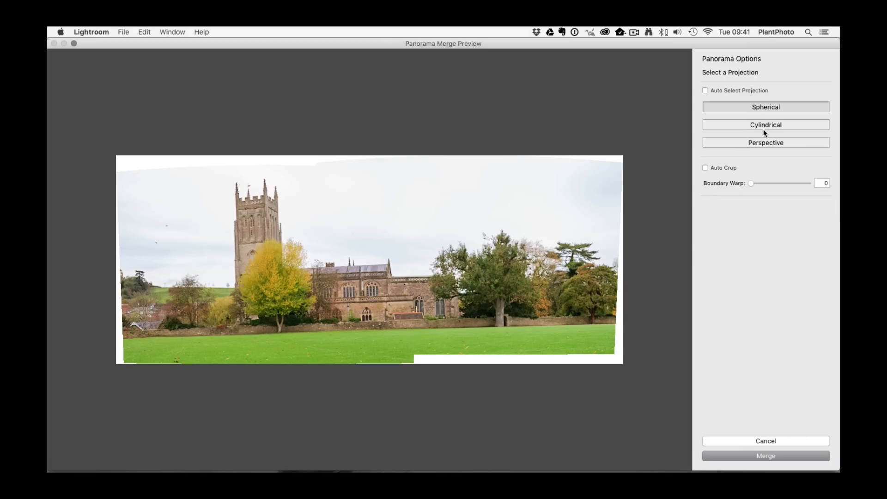
- Preview Perspective, return to Spherical, then enable Auto Select Projection and Auto Crop
{"action": "left_click", "coordinate": [765, 142]}
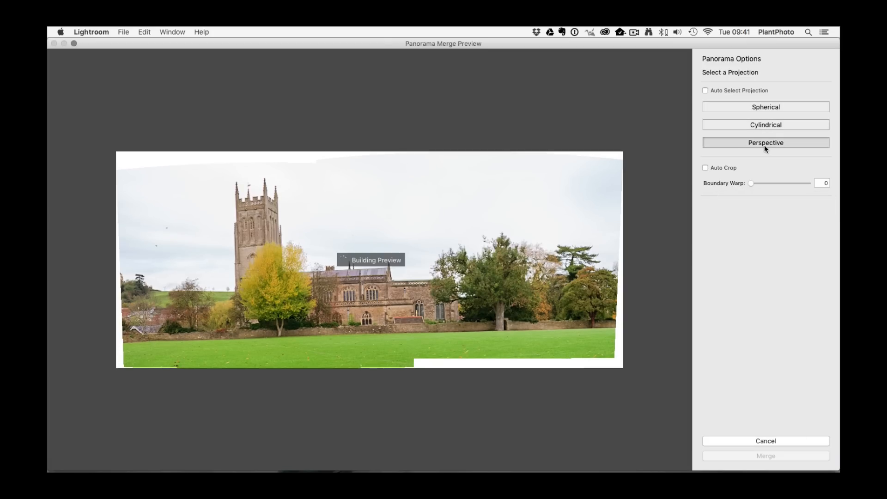
{"action": "left_click", "coordinate": [765, 107]}
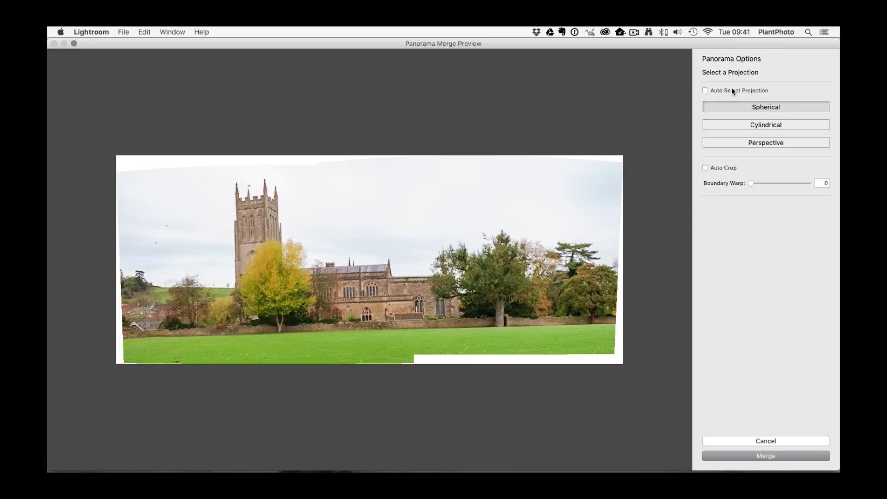
{"action": "left_click", "coordinate": [705, 91]}
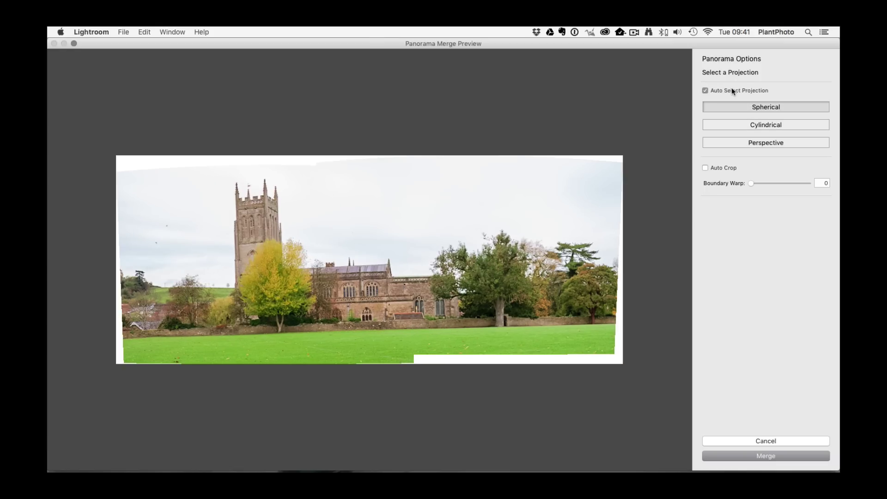
{"action": "mouse_move", "coordinate": [740, 166]}
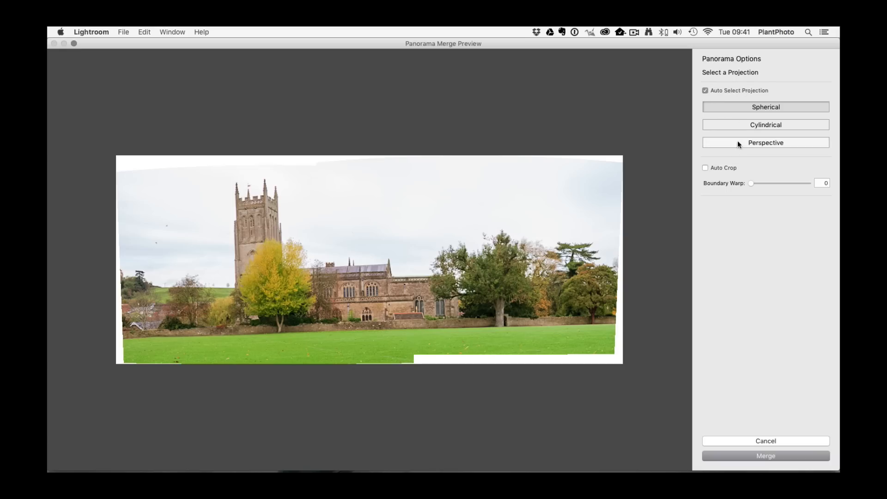
{"action": "left_click", "coordinate": [705, 168]}
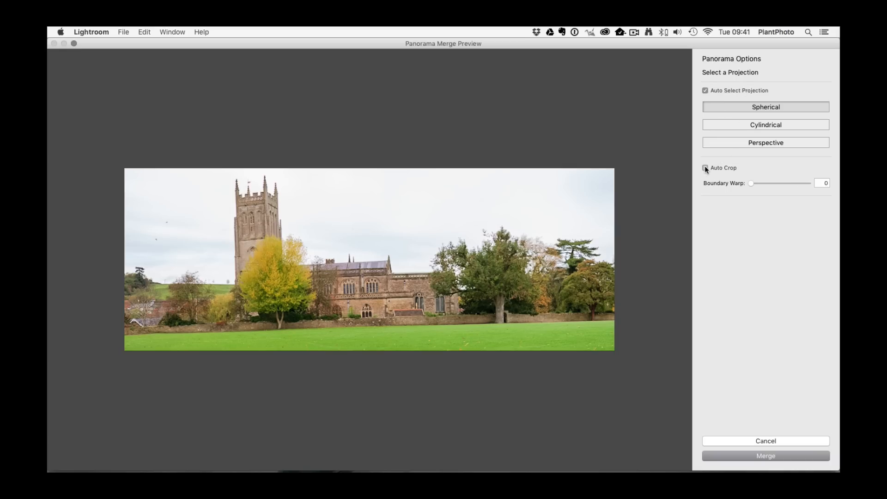
{"action": "left_click", "coordinate": [705, 167]}
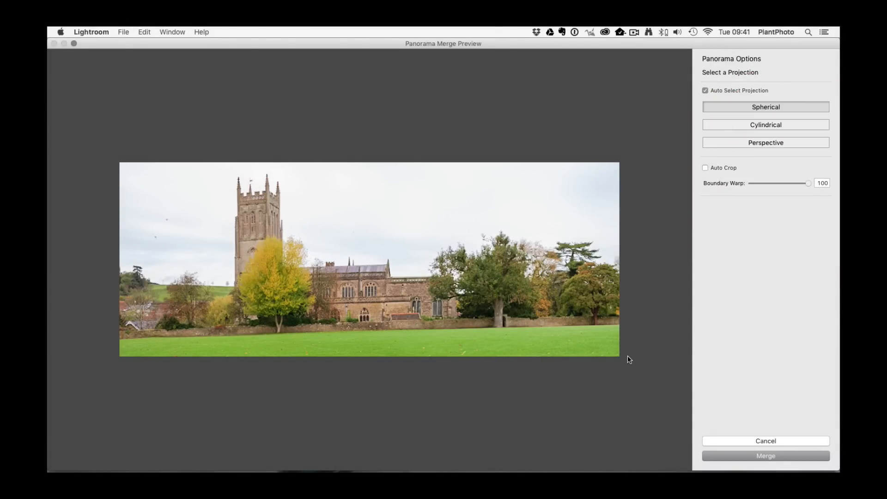
{"action": "mouse_move", "coordinate": [592, 318]}
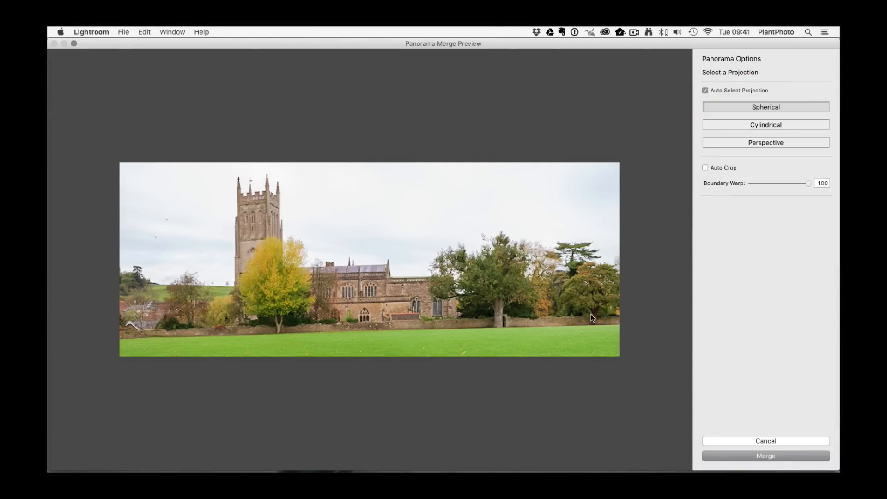
{"action": "mouse_move", "coordinate": [582, 323]}
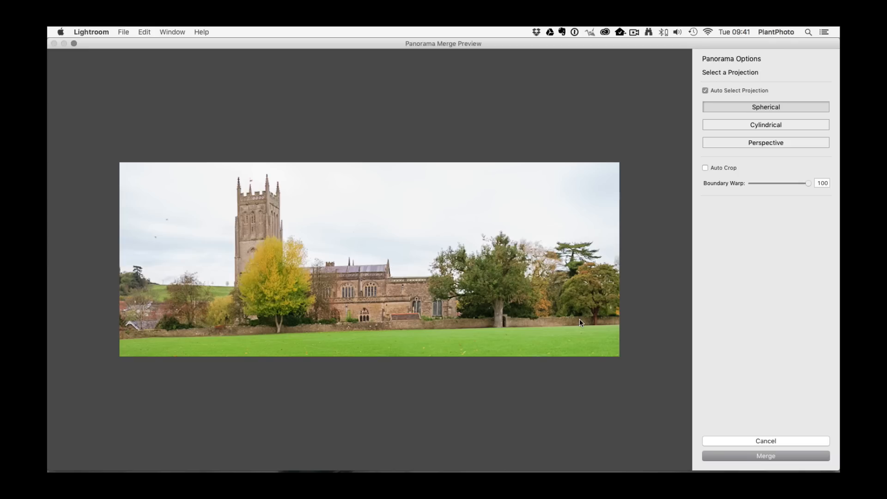
{"action": "mouse_move", "coordinate": [582, 248]}
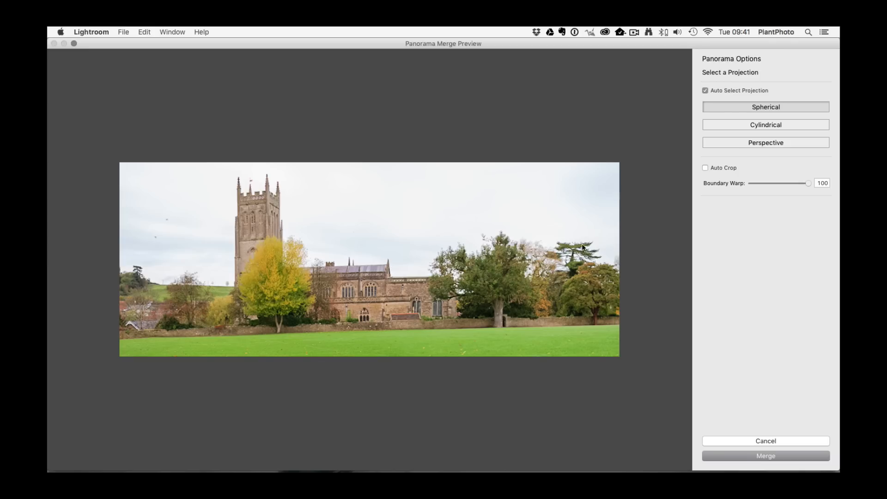
{"action": "mouse_move", "coordinate": [73, 335]}
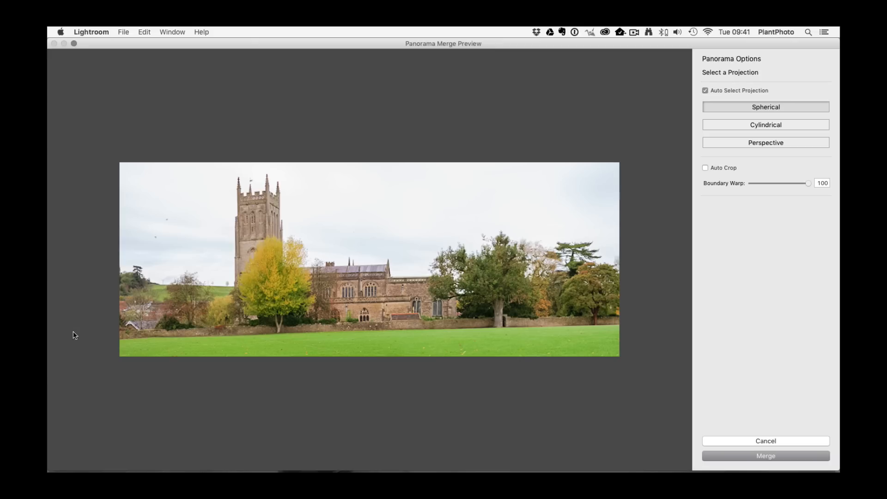
{"action": "mouse_move", "coordinate": [536, 300]}
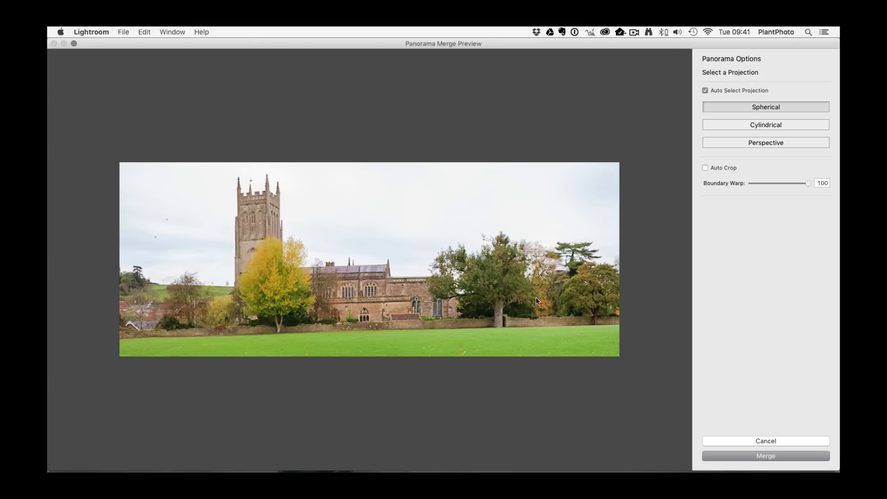
{"action": "mouse_move", "coordinate": [644, 296]}
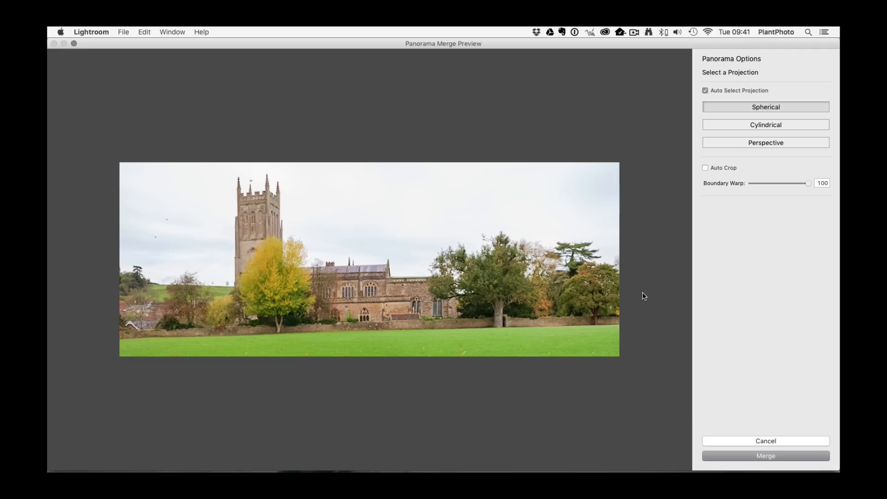
{"action": "mouse_move", "coordinate": [602, 325]}
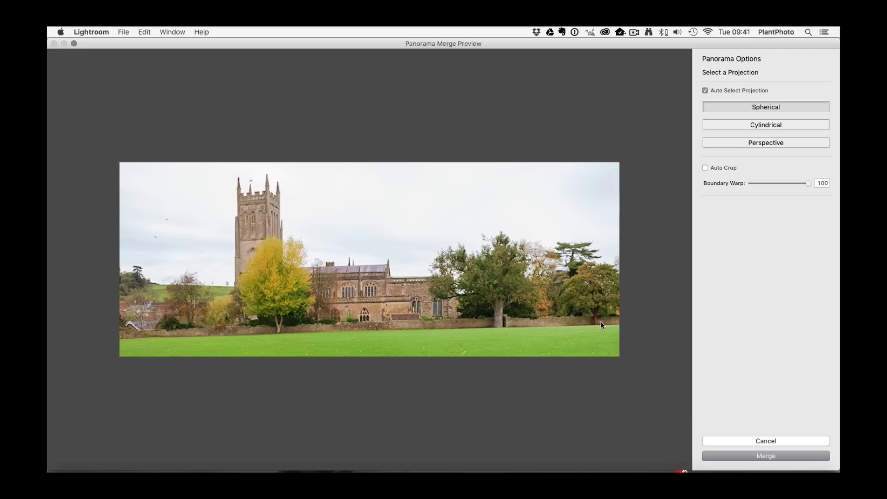
{"action": "mouse_move", "coordinate": [166, 309]}
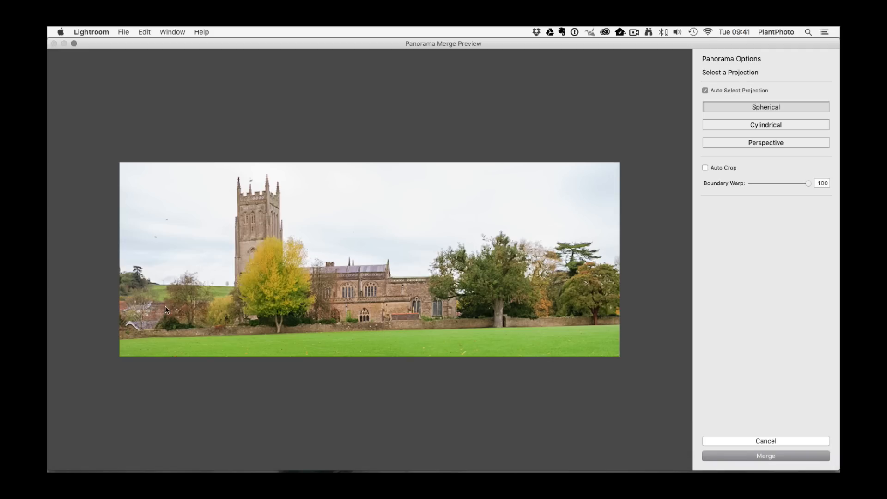
{"action": "mouse_move", "coordinate": [166, 352]}
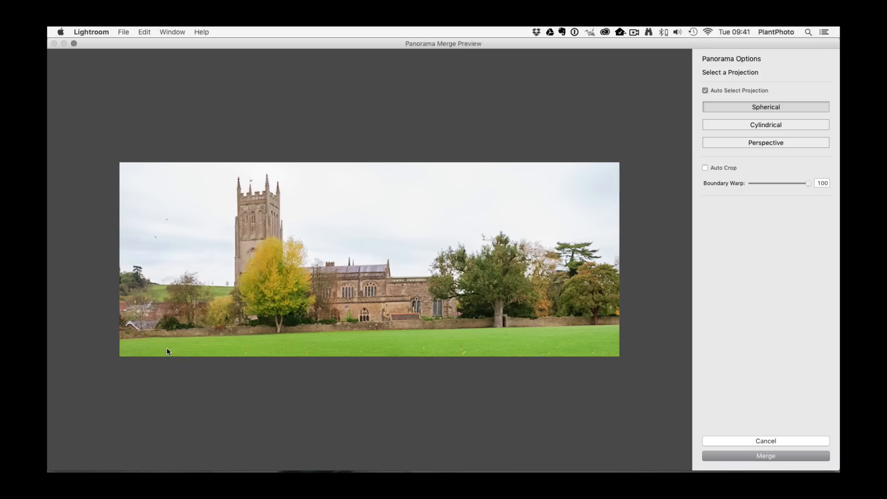
{"action": "mouse_move", "coordinate": [151, 350]}
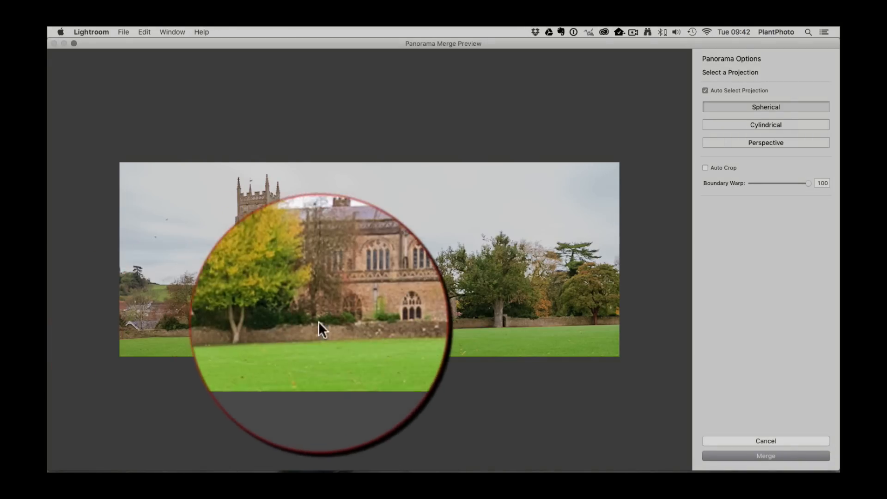
{"action": "mouse_move", "coordinate": [577, 328]}
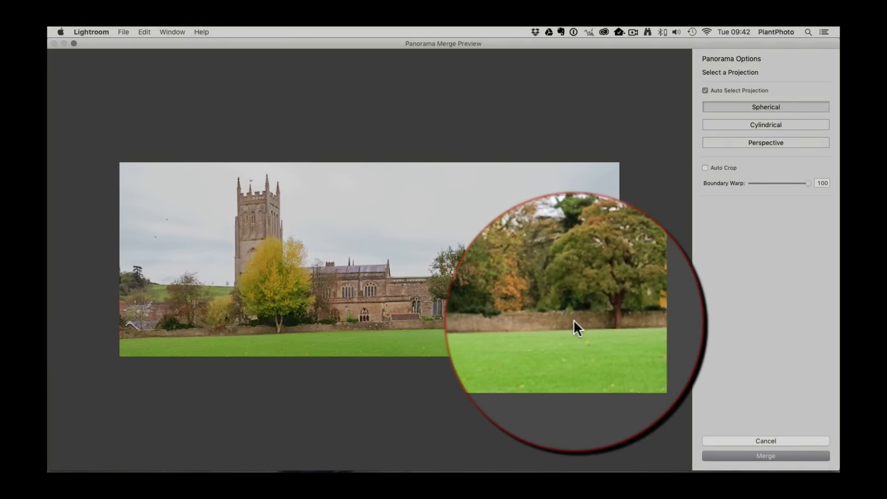
{"action": "mouse_move", "coordinate": [585, 329]}
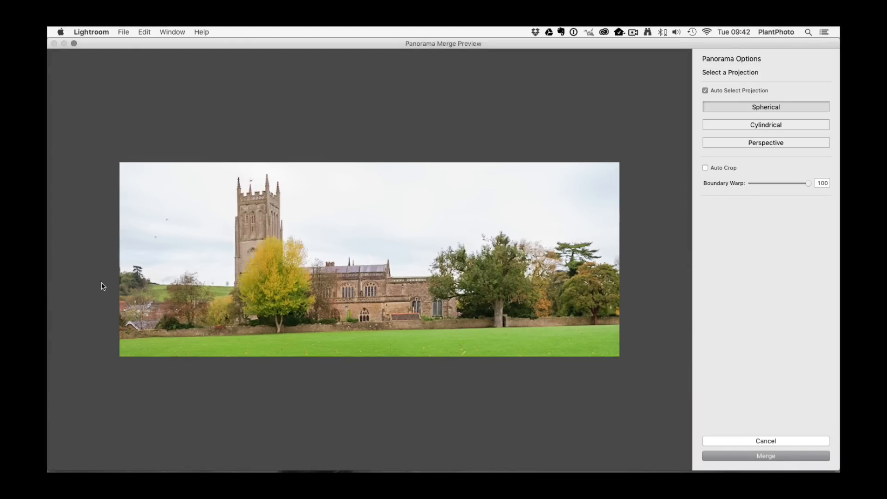
{"action": "mouse_move", "coordinate": [337, 292]}
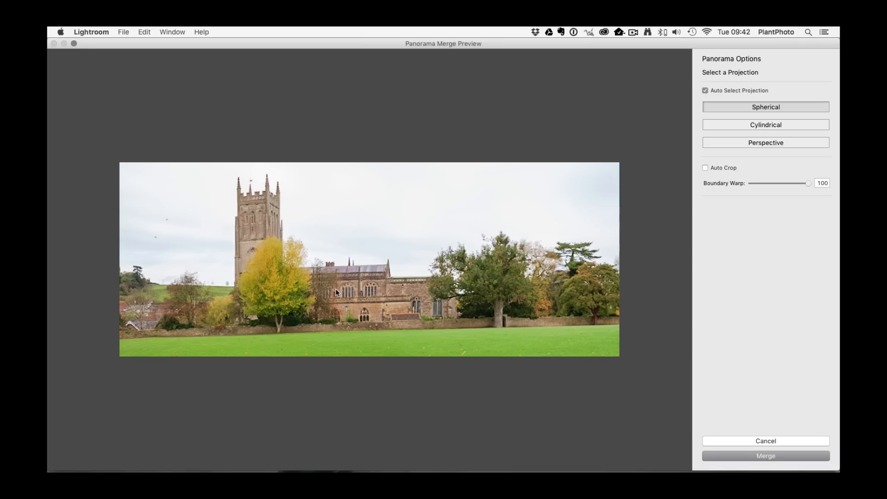
{"action": "mouse_move", "coordinate": [129, 338]}
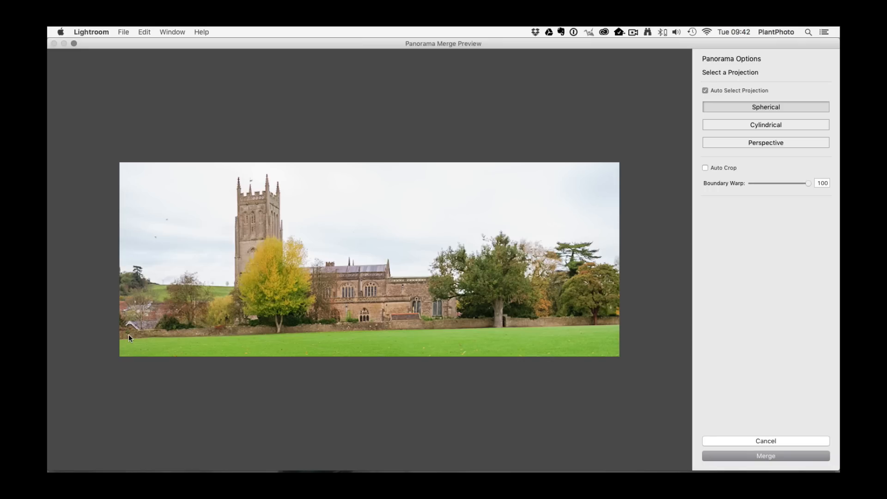
{"action": "mouse_move", "coordinate": [458, 329]}
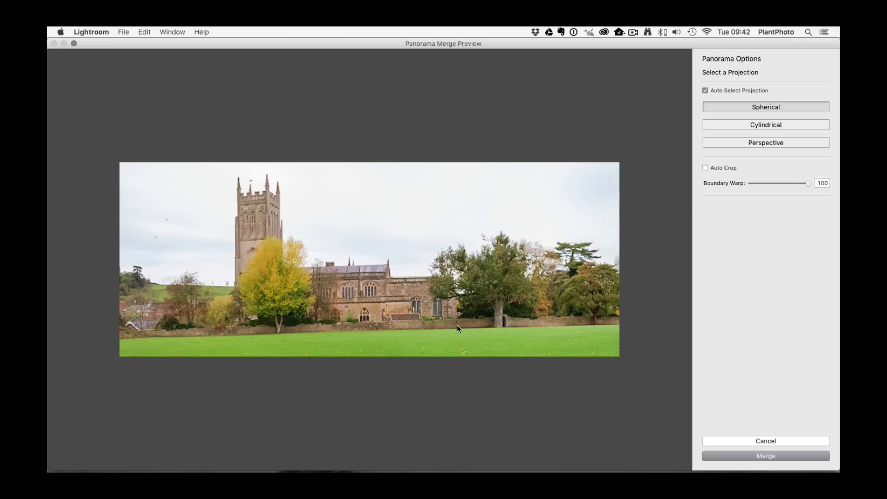
{"action": "mouse_move", "coordinate": [545, 334]}
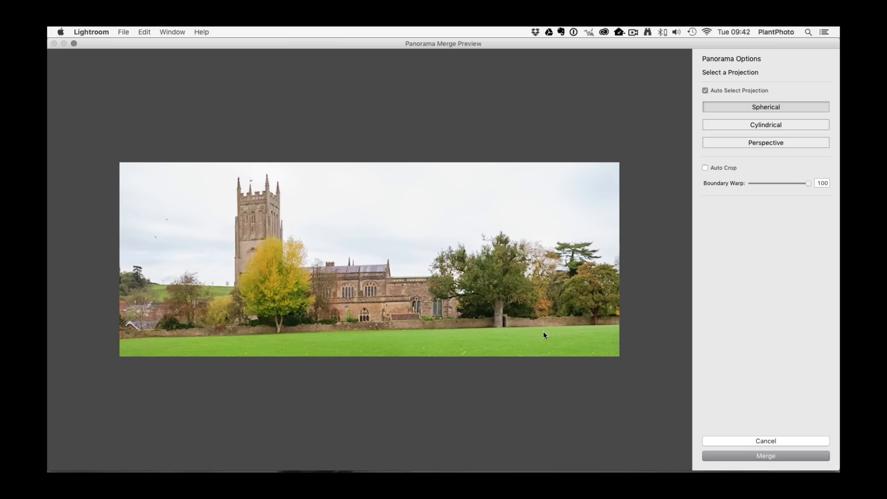
{"action": "mouse_move", "coordinate": [595, 330]}
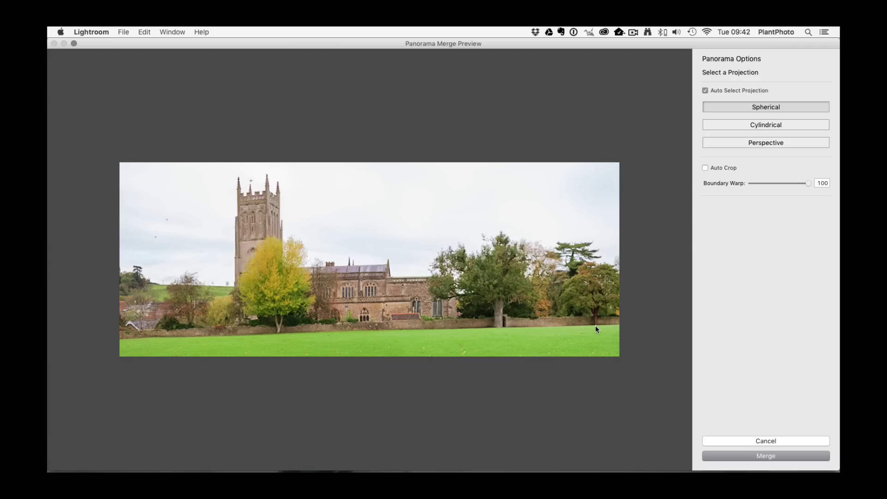
{"action": "mouse_move", "coordinate": [573, 335]}
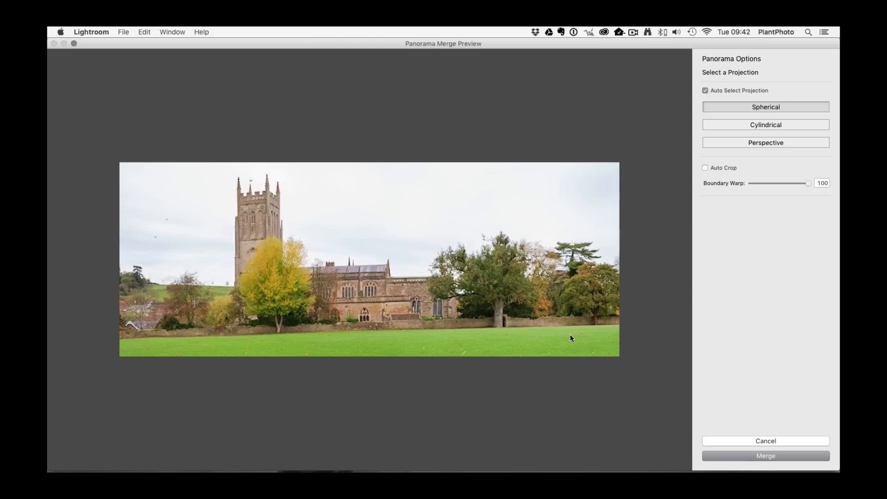
{"action": "mouse_move", "coordinate": [807, 185]}
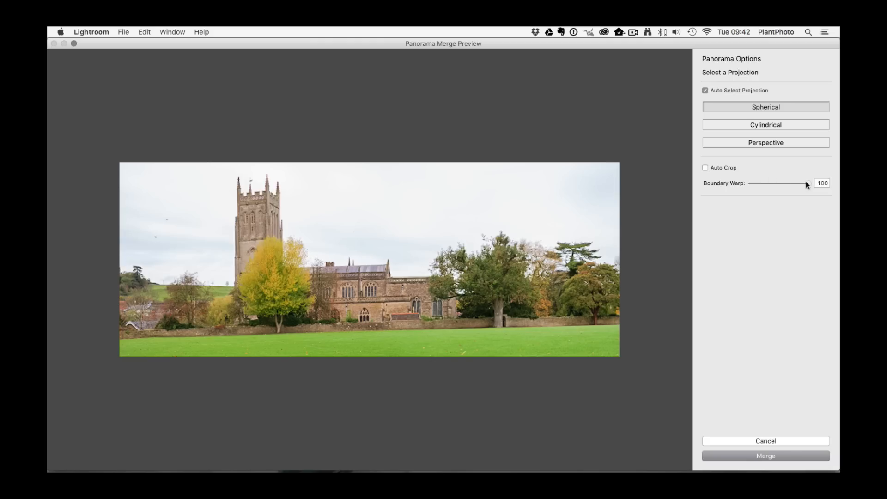
{"action": "mouse_move", "coordinate": [807, 185]}
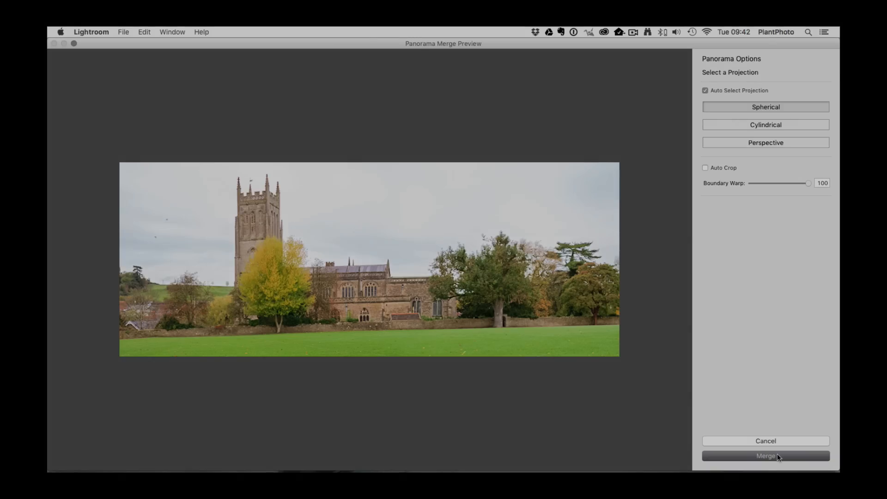
- Merge the church panorama into a new DNG beside the two source photos
{"action": "left_click", "coordinate": [765, 456]}
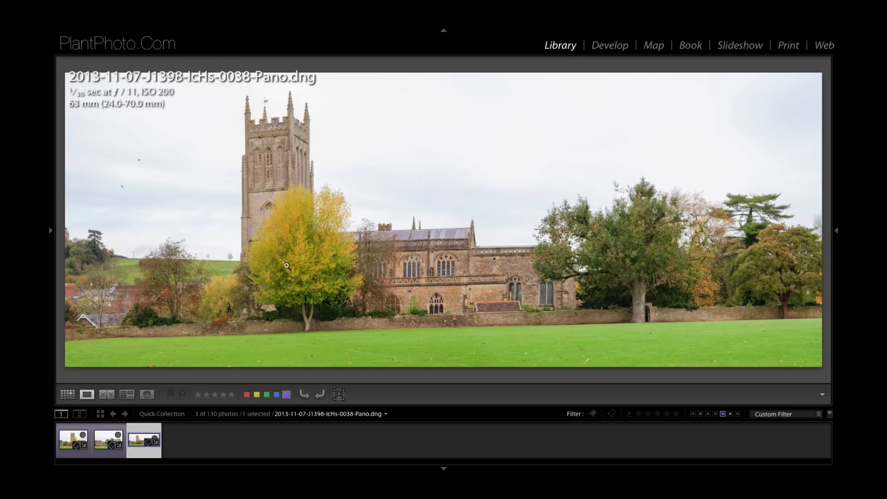
{"action": "mouse_move", "coordinate": [274, 153]}
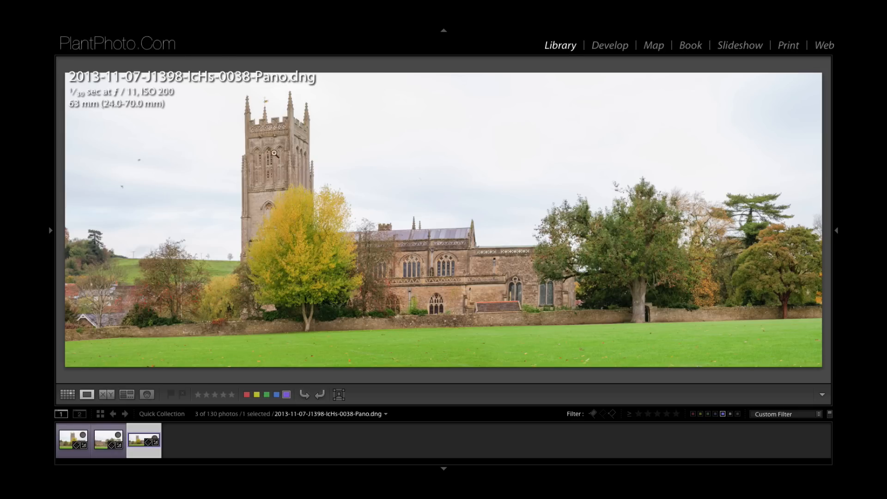
{"action": "mouse_move", "coordinate": [169, 259]}
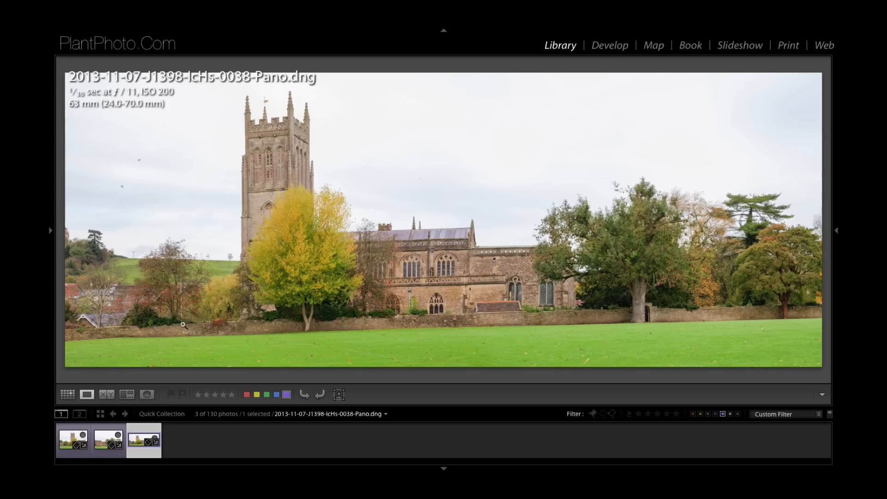
{"action": "mouse_move", "coordinate": [693, 234]}
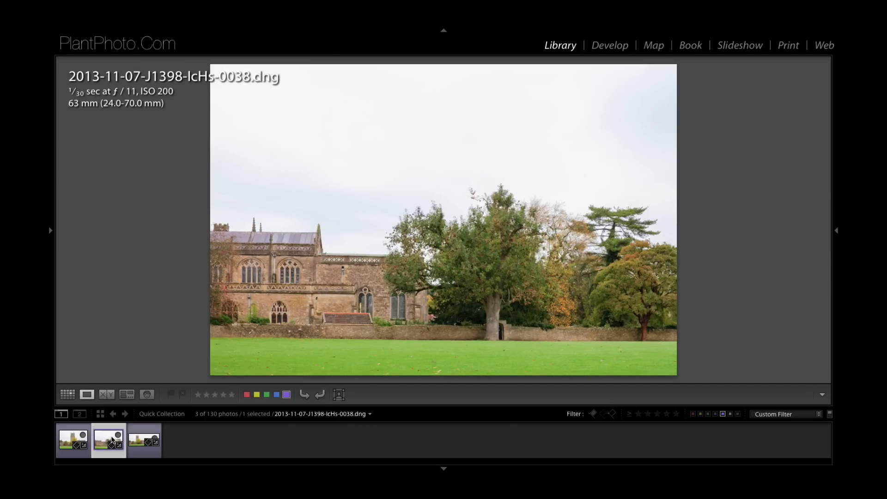
- Show source photo 0038, then select all three photos together in the Filmstrip
{"action": "left_click", "coordinate": [144, 440]}
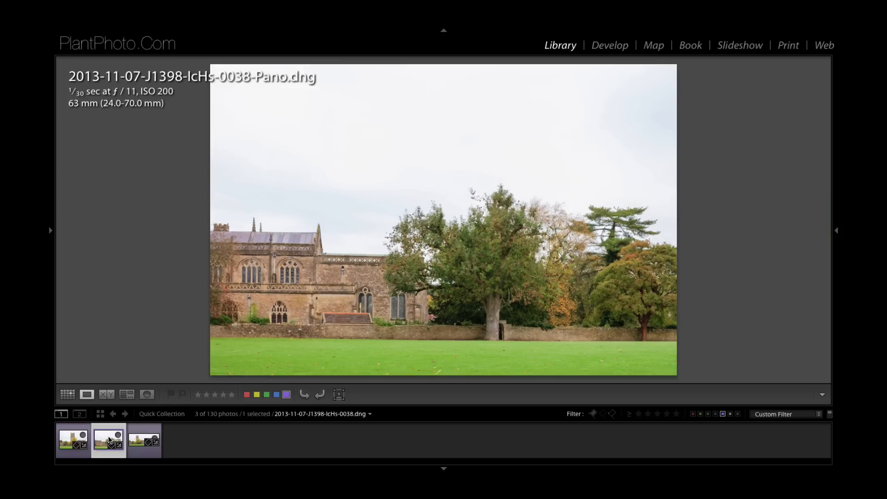
{"action": "left_click", "coordinate": [109, 441]}
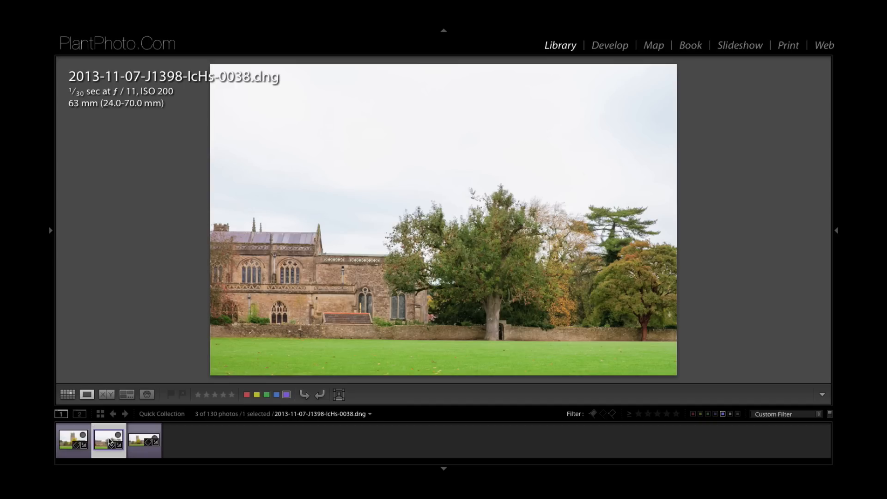
{"action": "left_click", "coordinate": [73, 440]}
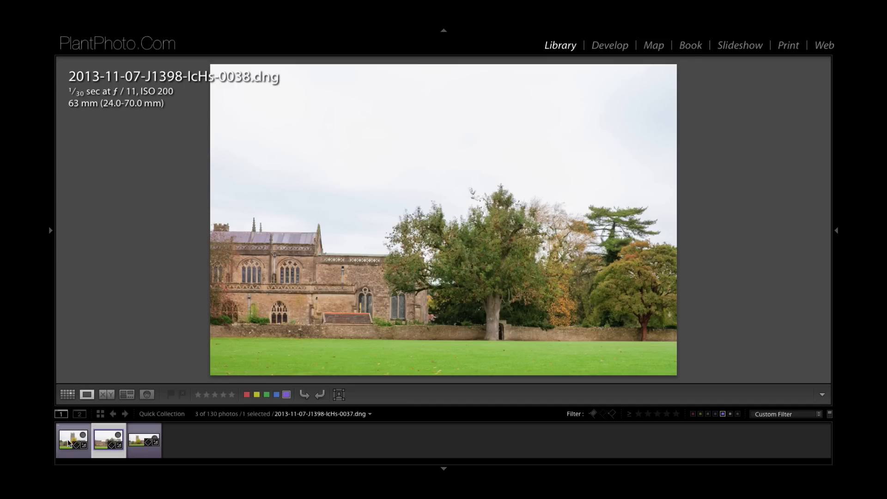
{"action": "mouse_move", "coordinate": [73, 440]}
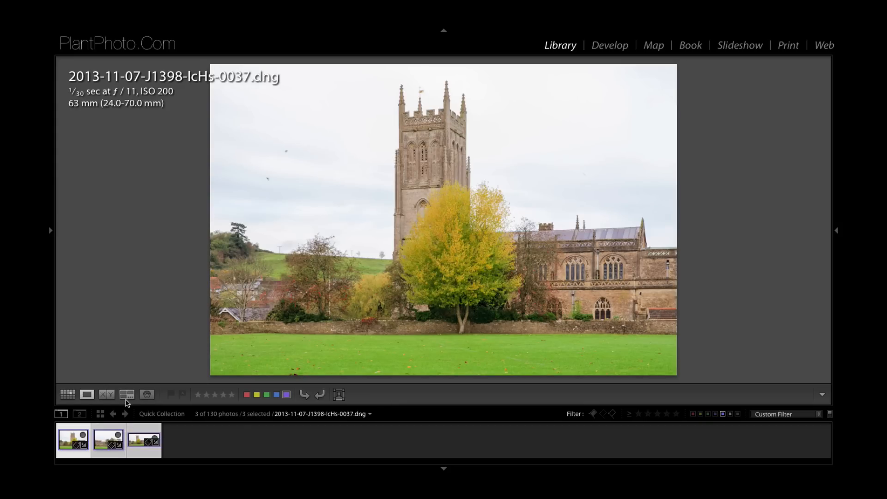
- Switch to Survey view to compare both church source shots and the panorama
{"action": "left_click", "coordinate": [127, 394]}
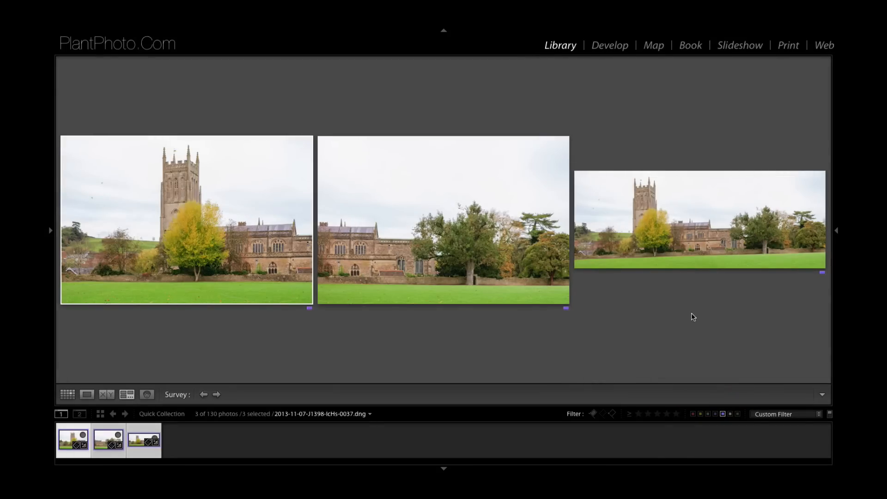
{"action": "mouse_move", "coordinate": [694, 321]}
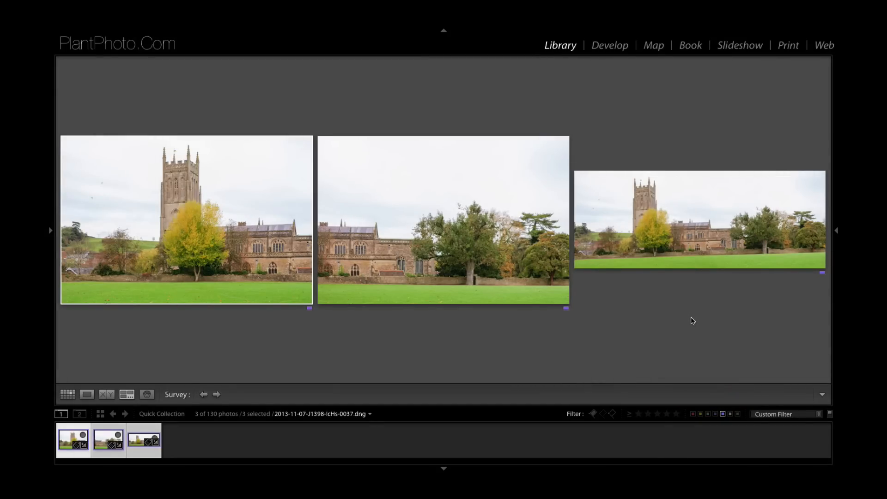
{"action": "mouse_move", "coordinate": [673, 317]}
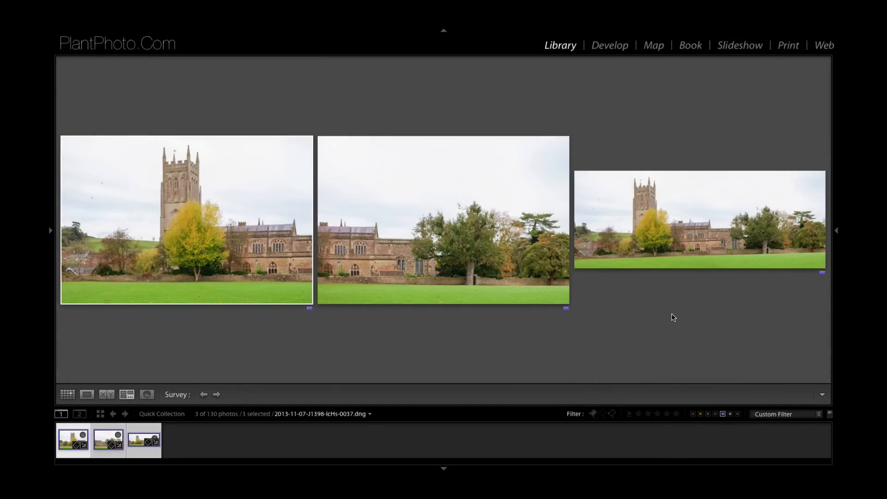
{"action": "mouse_move", "coordinate": [444, 350]}
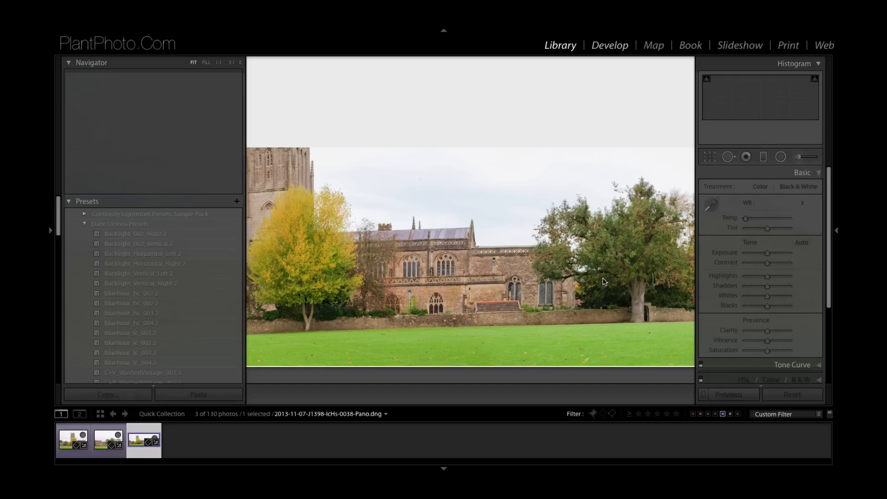
- Open the panorama in Develop, collapse Basic and expand Lens Corrections for Vertical −4, Rotate +1.3
{"action": "left_click", "coordinate": [609, 45]}
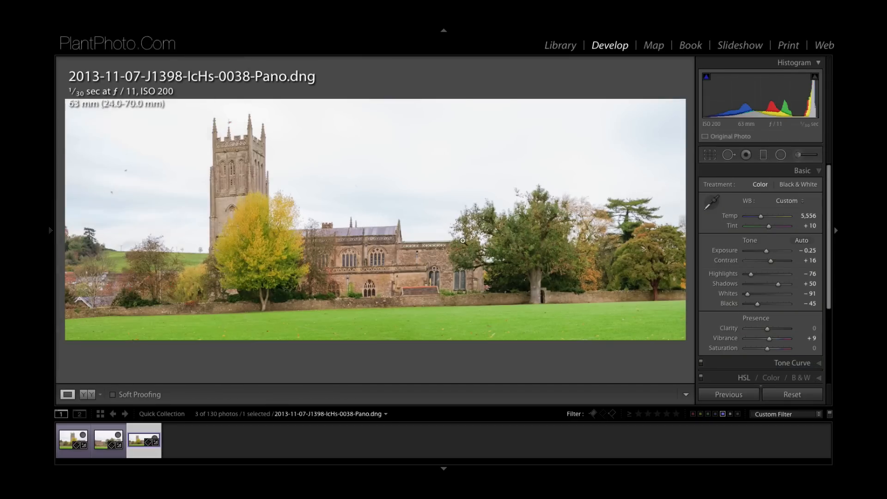
{"action": "mouse_move", "coordinate": [482, 244]}
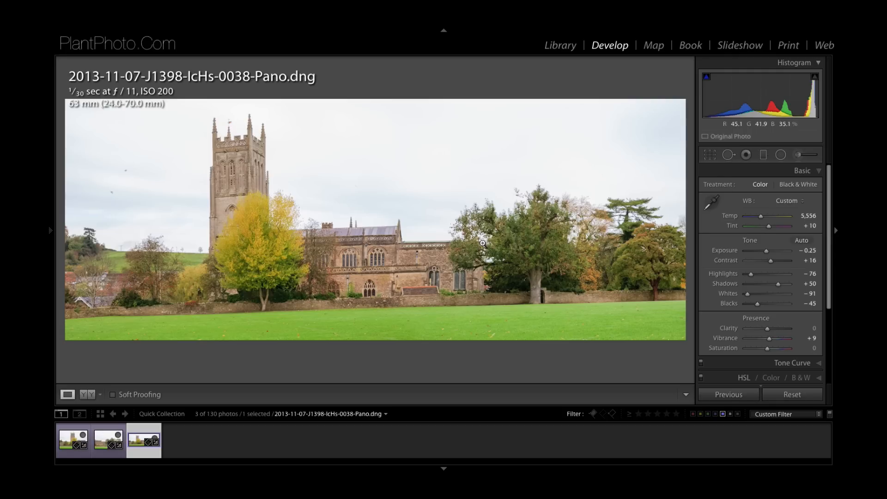
{"action": "mouse_move", "coordinate": [595, 276]}
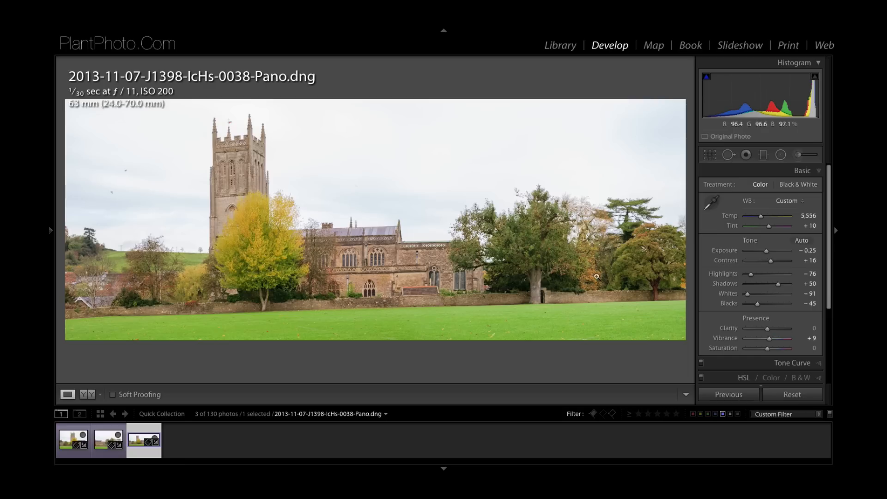
{"action": "left_click", "coordinate": [801, 170]}
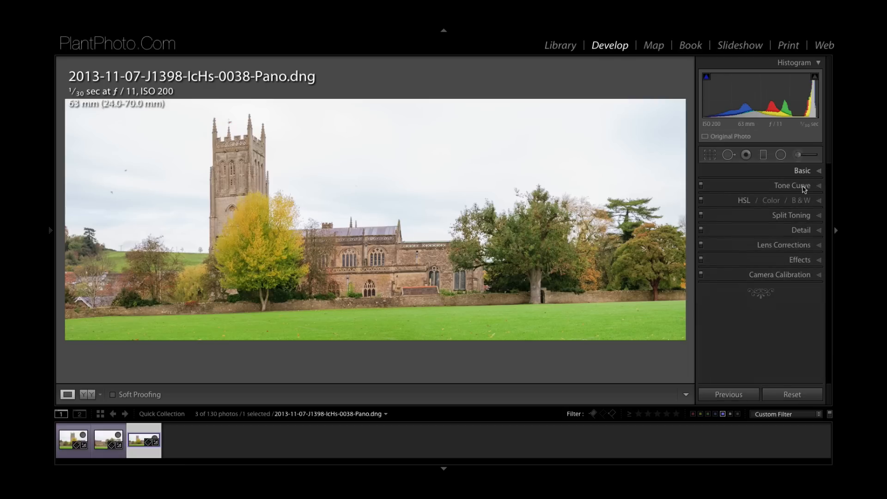
{"action": "left_click", "coordinate": [783, 244]}
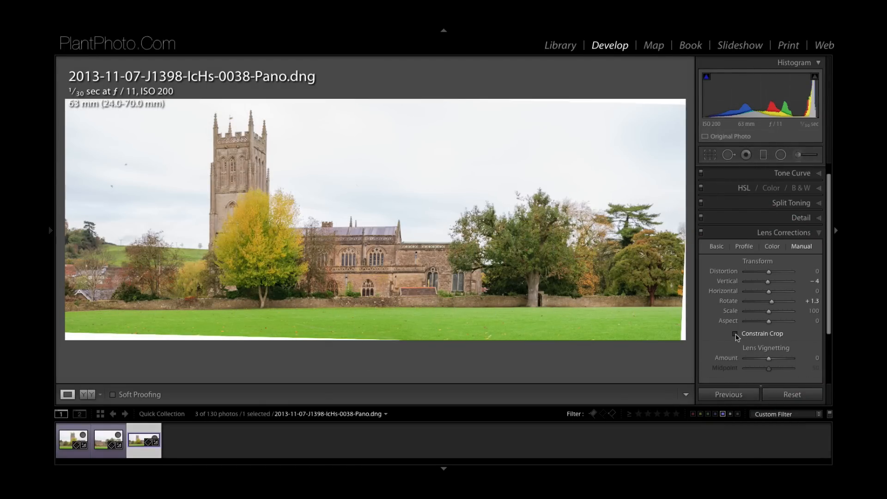
- Enable Constrain Crop in Lens Corrections to hide the white transform gaps
{"action": "left_click", "coordinate": [735, 333]}
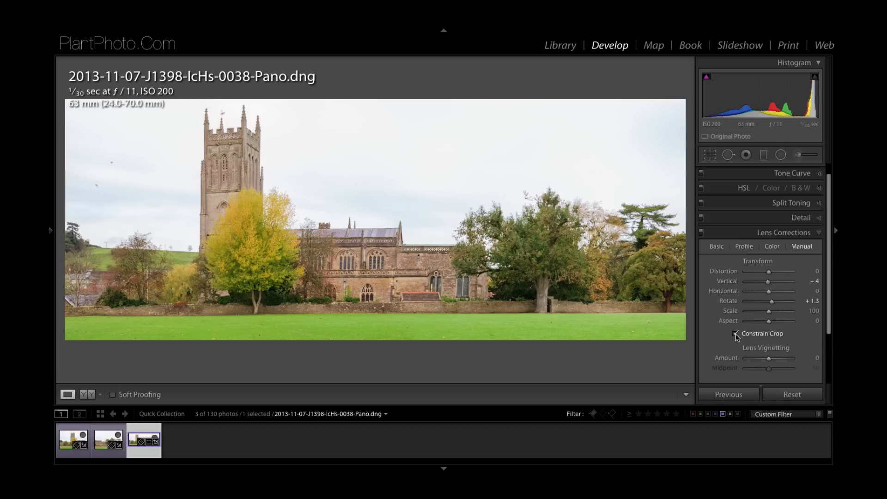
{"action": "left_click", "coordinate": [736, 334]}
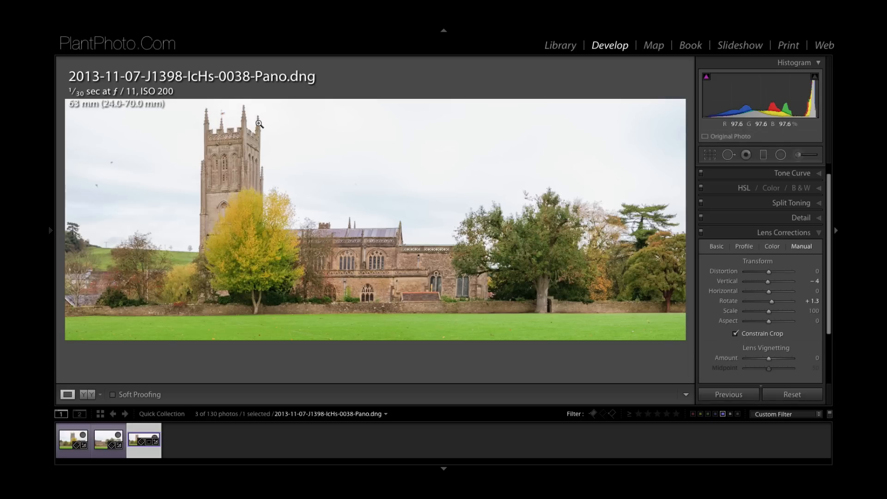
{"action": "mouse_move", "coordinate": [387, 205]}
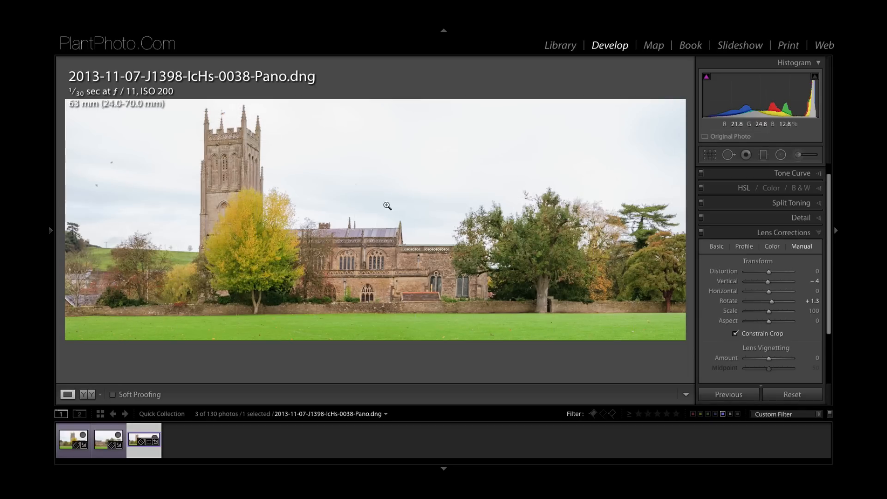
{"action": "mouse_move", "coordinate": [251, 105]}
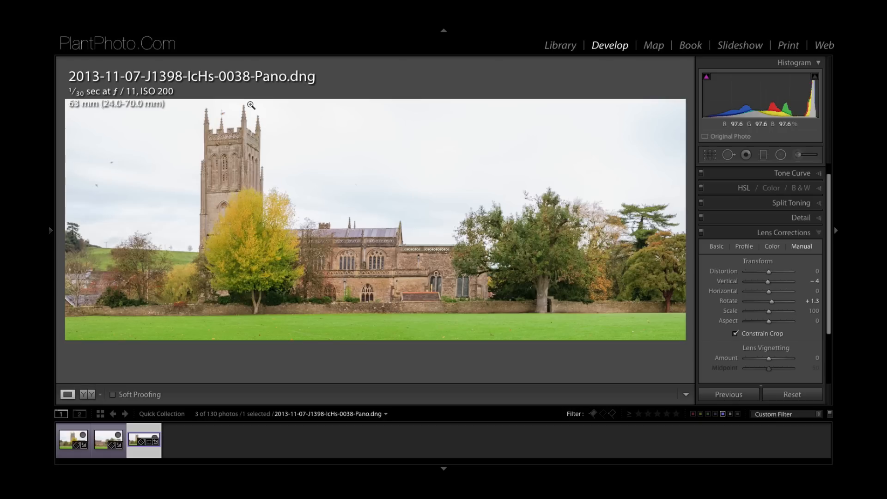
{"action": "mouse_move", "coordinate": [397, 317]}
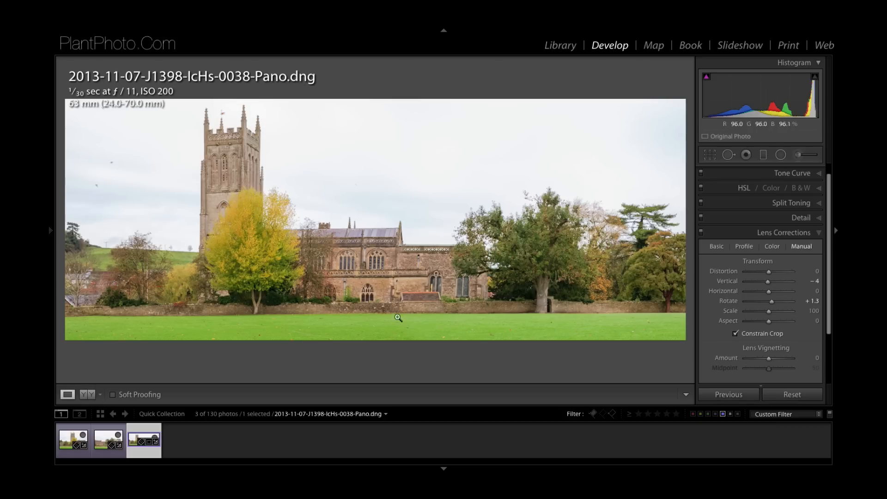
{"action": "mouse_move", "coordinate": [438, 371]}
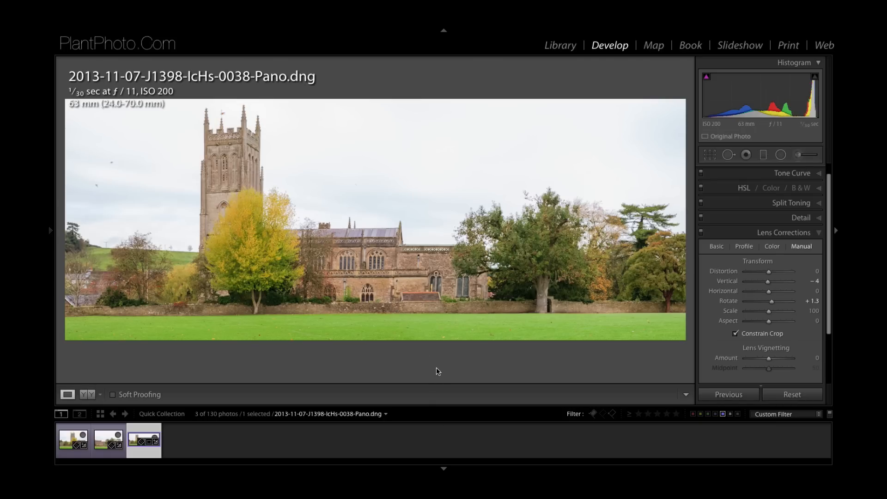